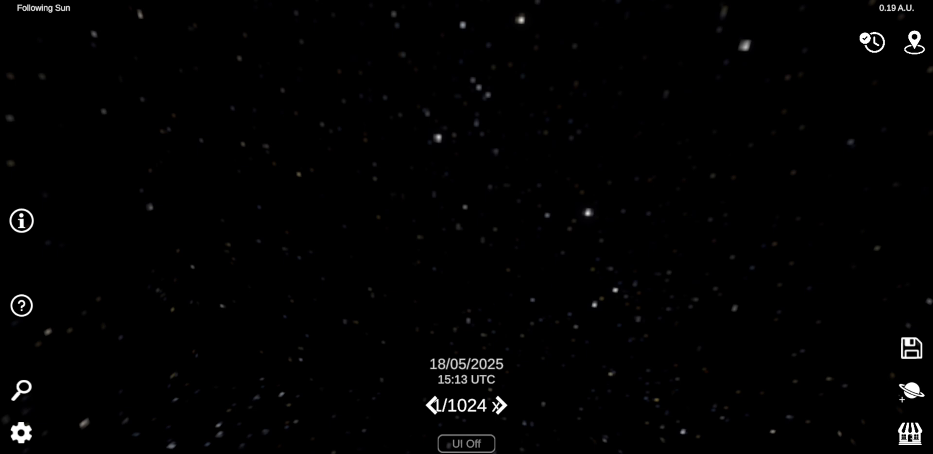
Step: Launch a 1.00-solar-mass star with a 700,000 km radius as Star1
{"action": "left_click", "coordinate": [909, 390]}
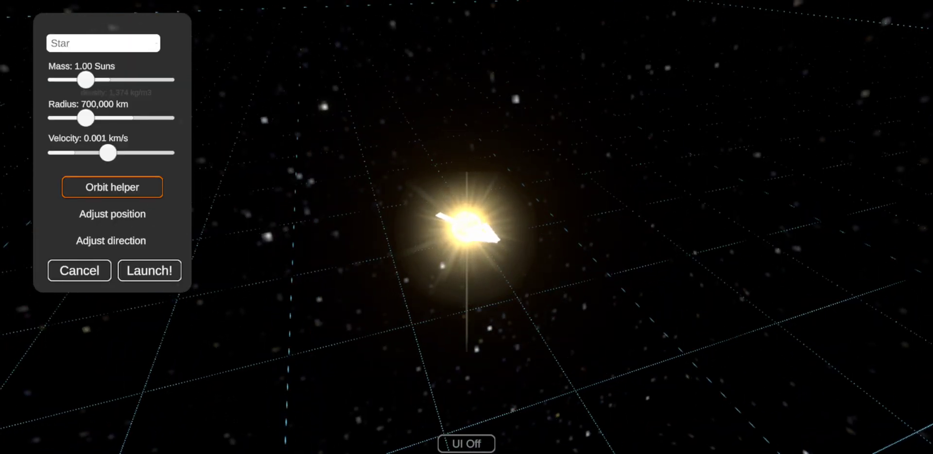
{"action": "left_click", "coordinate": [149, 270]}
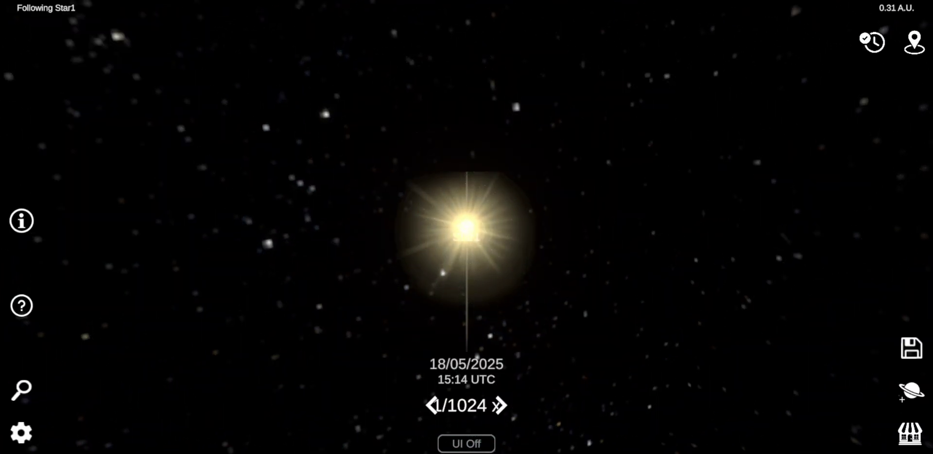
{"action": "left_click", "coordinate": [466, 229]}
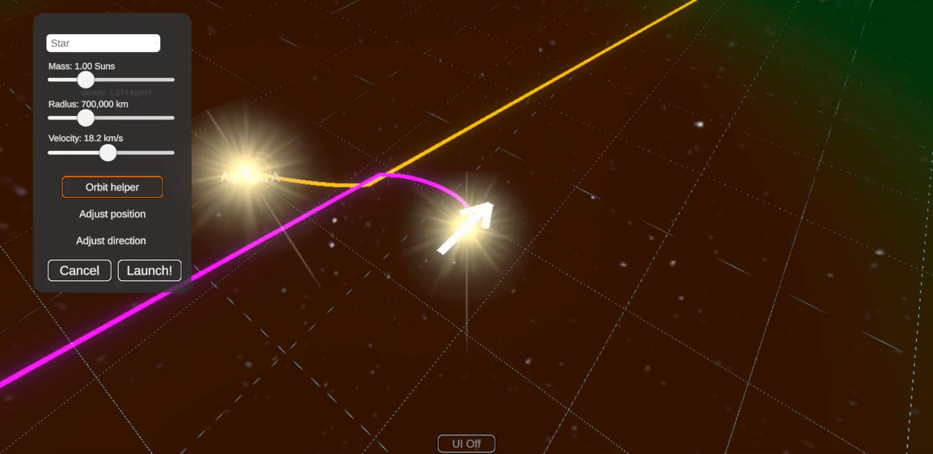
Step: Launch a planet beside the star and start renaming Planet2 to 'Alp Cen A b'
{"action": "left_click", "coordinate": [103, 42]}
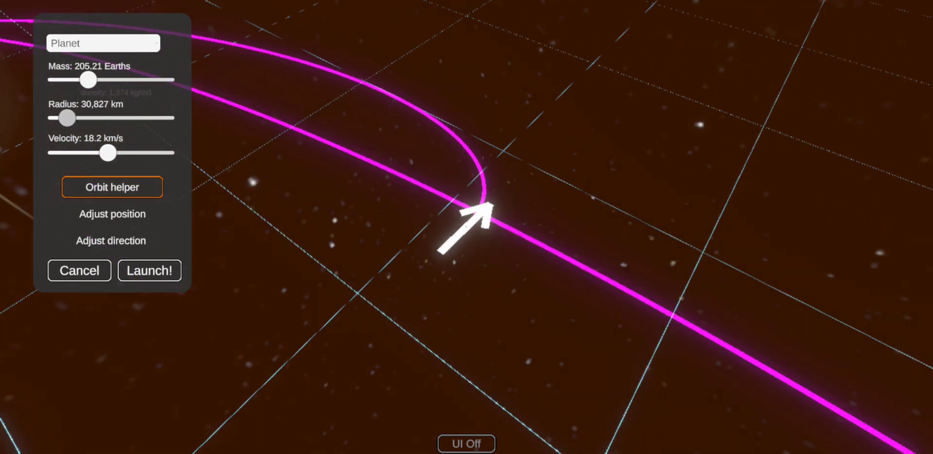
{"action": "left_click", "coordinate": [112, 186]}
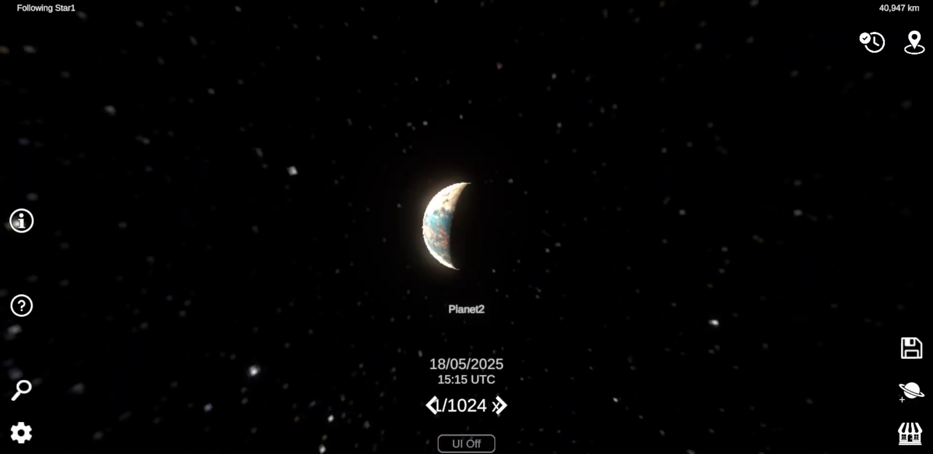
{"action": "left_click", "coordinate": [466, 229]}
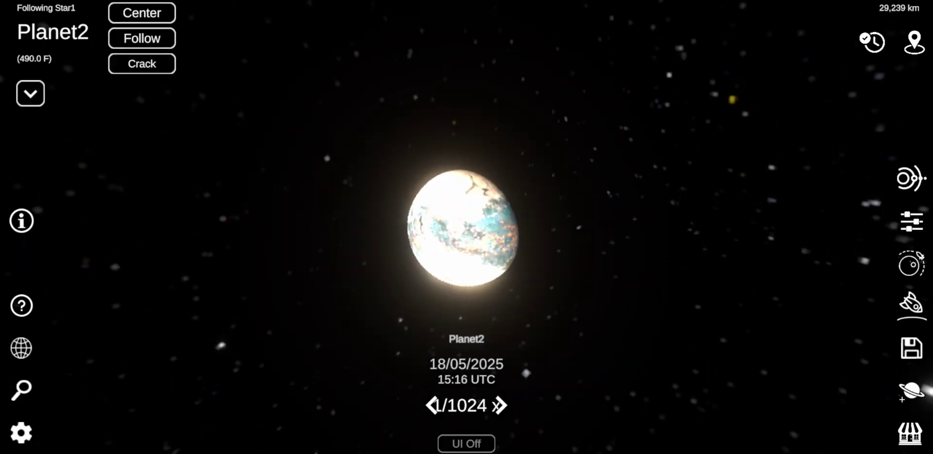
{"action": "left_click", "coordinate": [29, 93]}
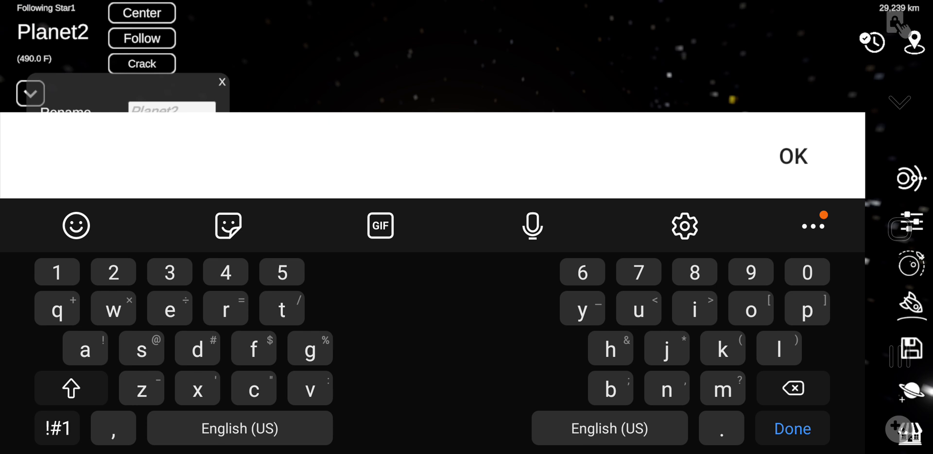
{"action": "type", "text": "A"}
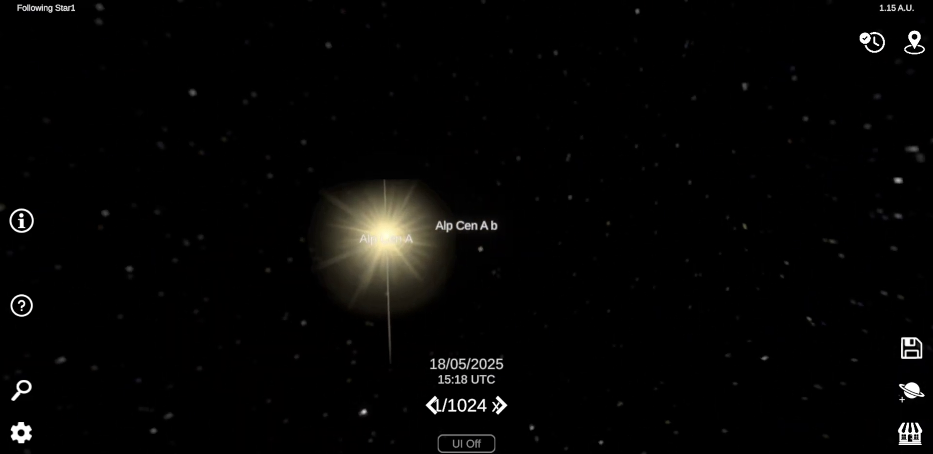
Step: Configure a new body as a 0.6-solar-mass star with radius about 821,500 km
{"action": "left_click", "coordinate": [905, 391]}
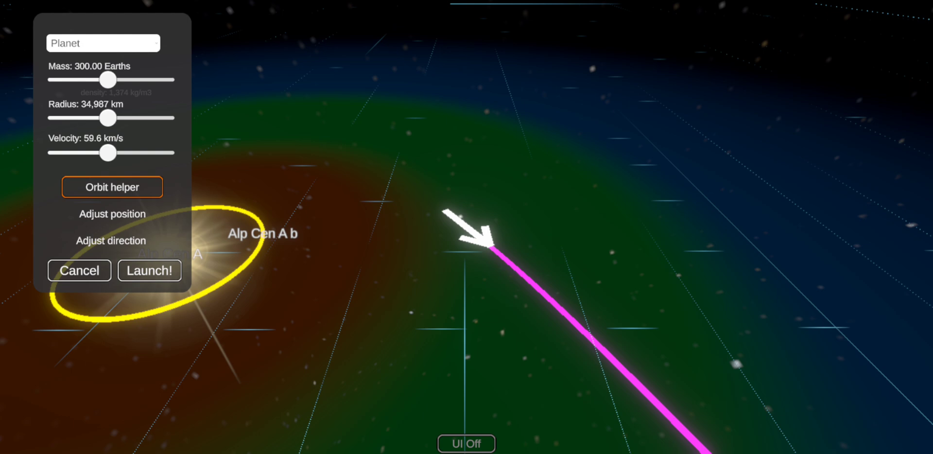
{"action": "left_click", "coordinate": [103, 43]}
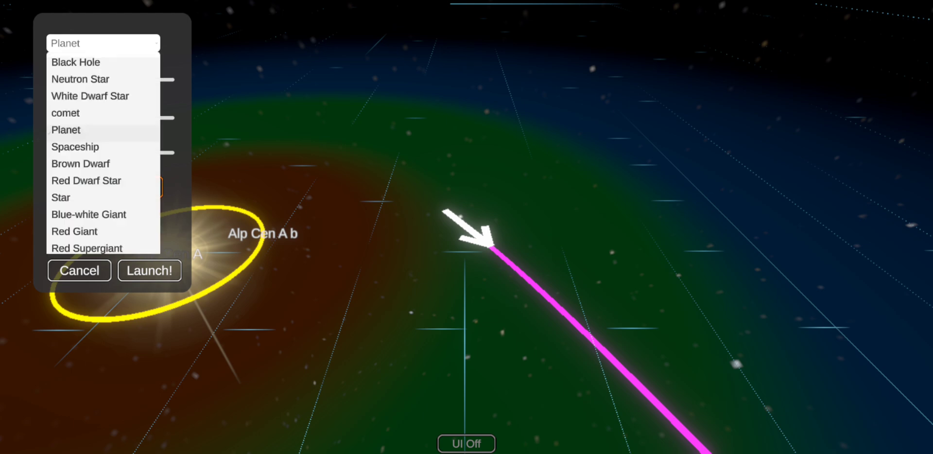
{"action": "left_click", "coordinate": [61, 196]}
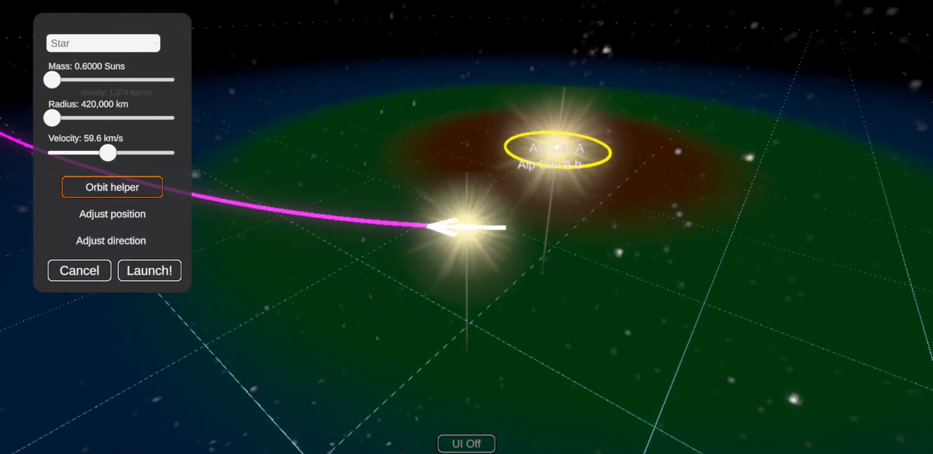
{"action": "left_click_drag", "start_coordinate": [51, 118], "coordinate": [56, 118]}
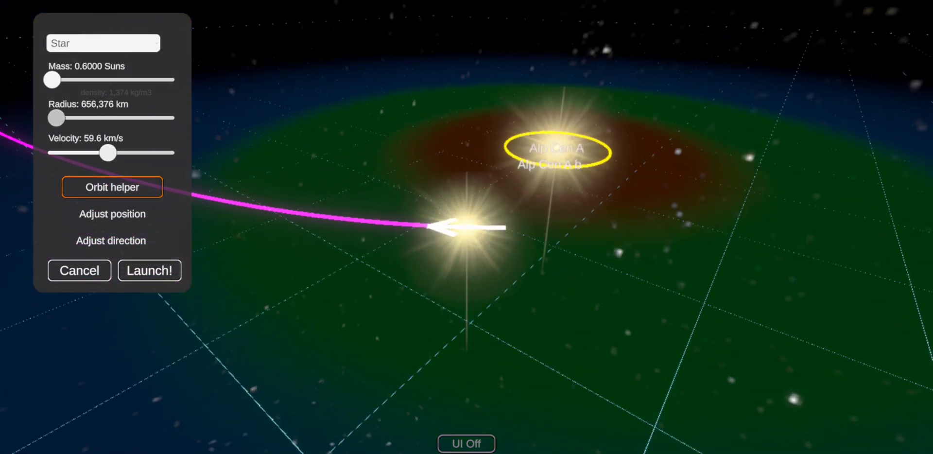
{"action": "left_click_drag", "start_coordinate": [58, 117], "coordinate": [58, 117]}
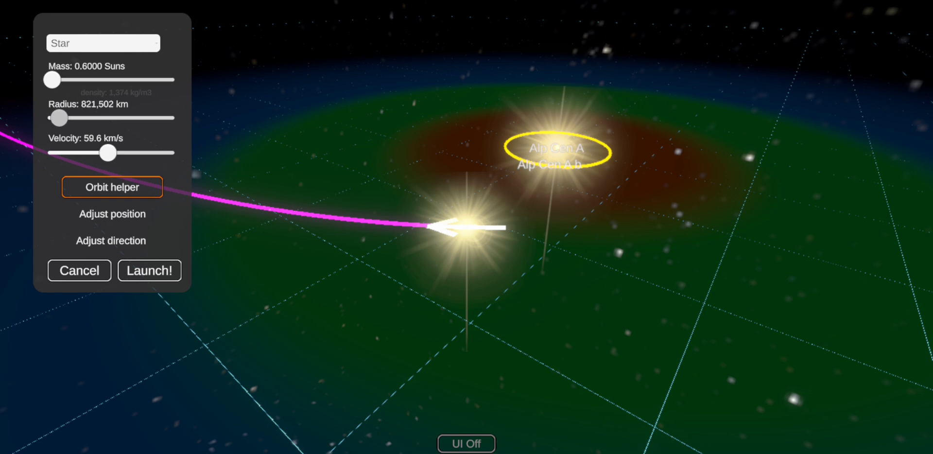
Step: Decline making a binary pair and keep the second star's orbit circular
{"action": "left_click", "coordinate": [149, 270]}
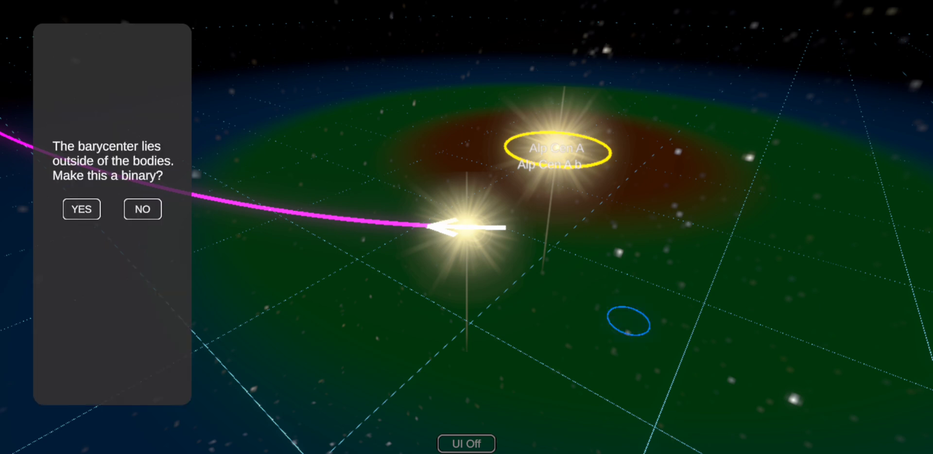
{"action": "left_click", "coordinate": [82, 209]}
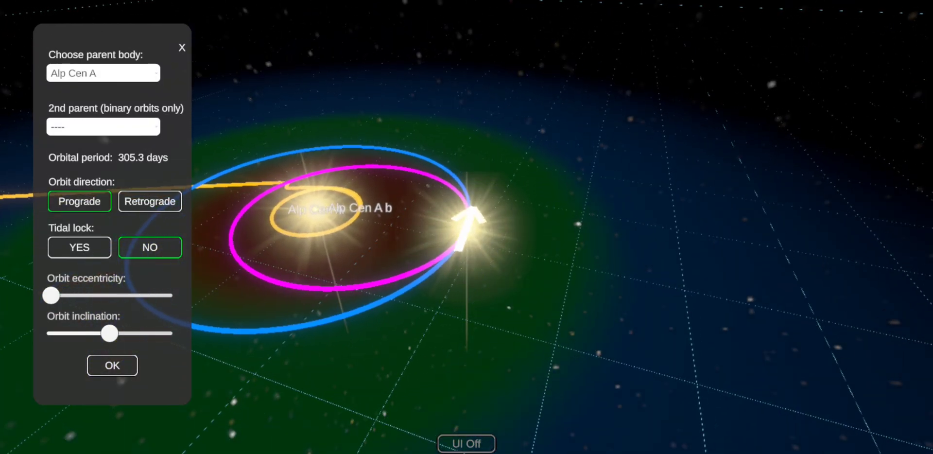
{"action": "left_click_drag", "start_coordinate": [50, 295], "coordinate": [74, 295]}
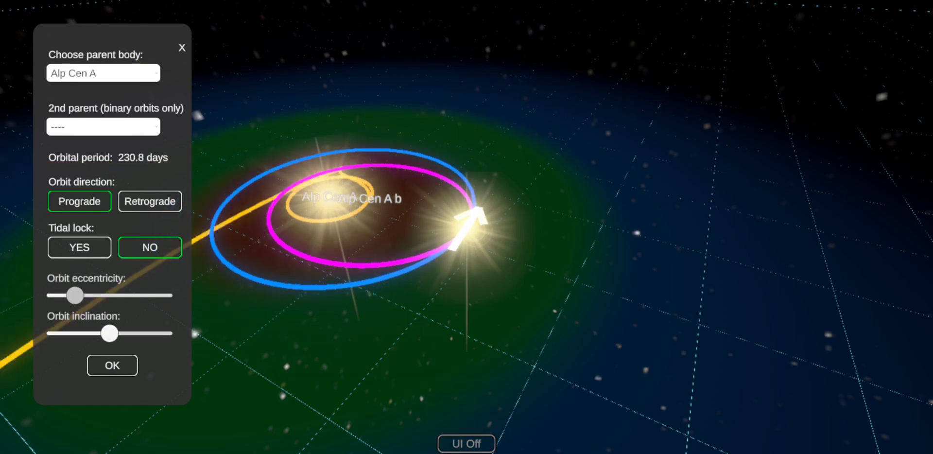
{"action": "left_click_drag", "start_coordinate": [74, 296], "coordinate": [51, 296]}
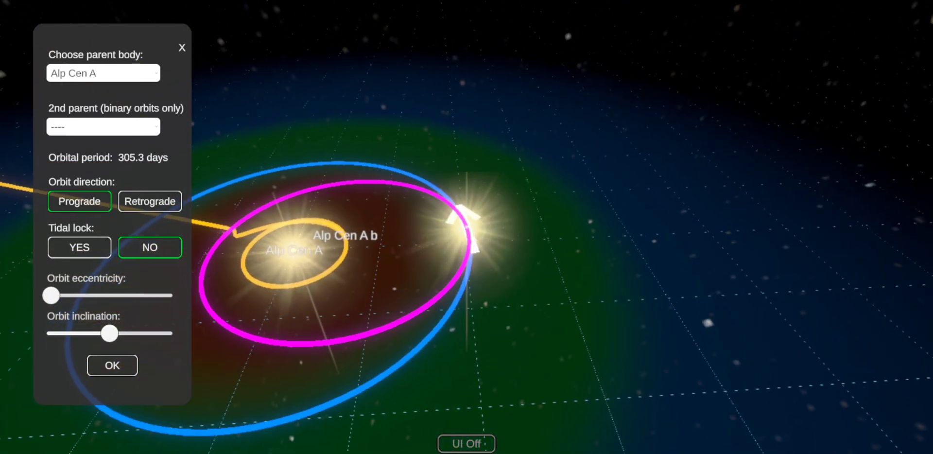
{"action": "left_click", "coordinate": [112, 365]}
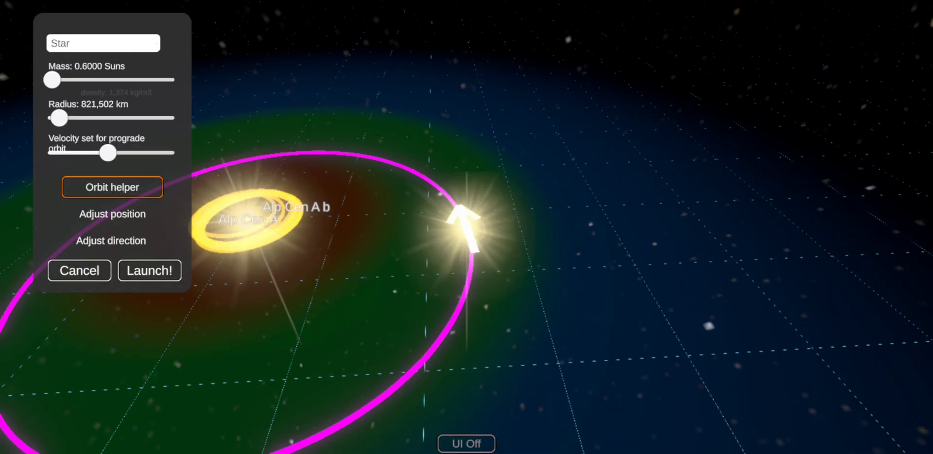
{"action": "left_click", "coordinate": [112, 214]}
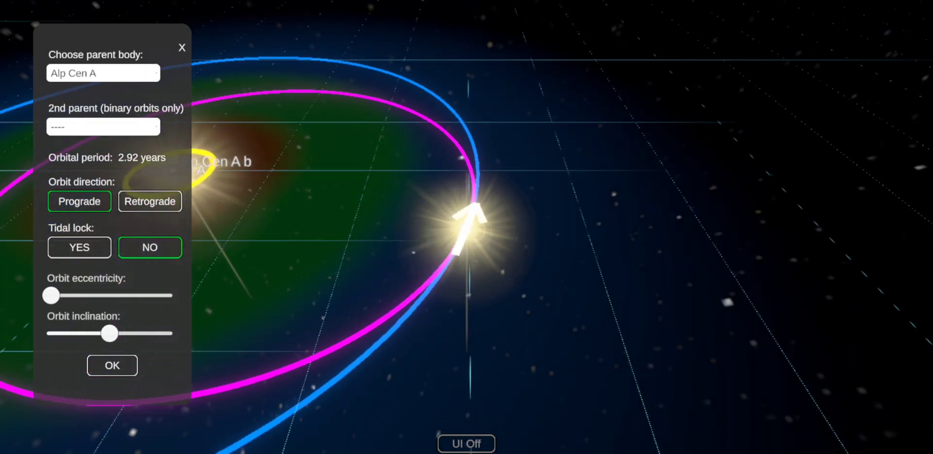
{"action": "left_click", "coordinate": [111, 365]}
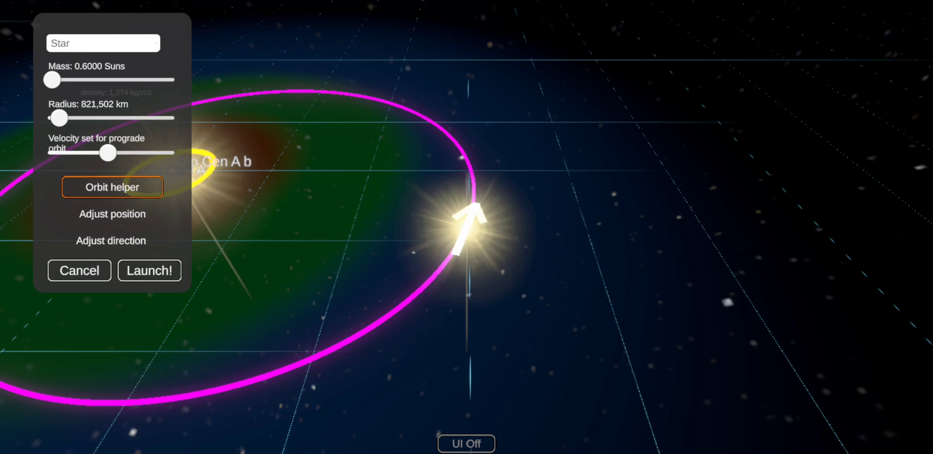
Step: Shrink the 0.6-solar-mass star's radius and launch it into orbit as Star3
{"action": "left_click_drag", "start_coordinate": [59, 117], "coordinate": [58, 117]}
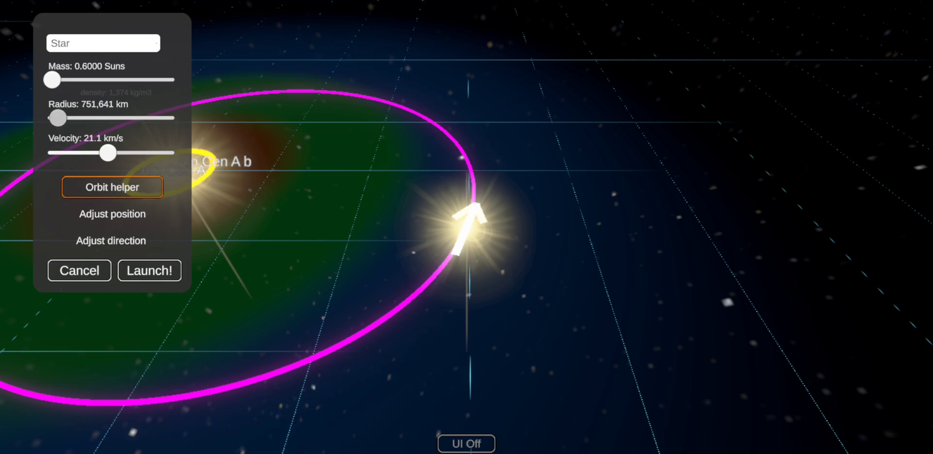
{"action": "left_click_drag", "start_coordinate": [58, 117], "coordinate": [51, 118]}
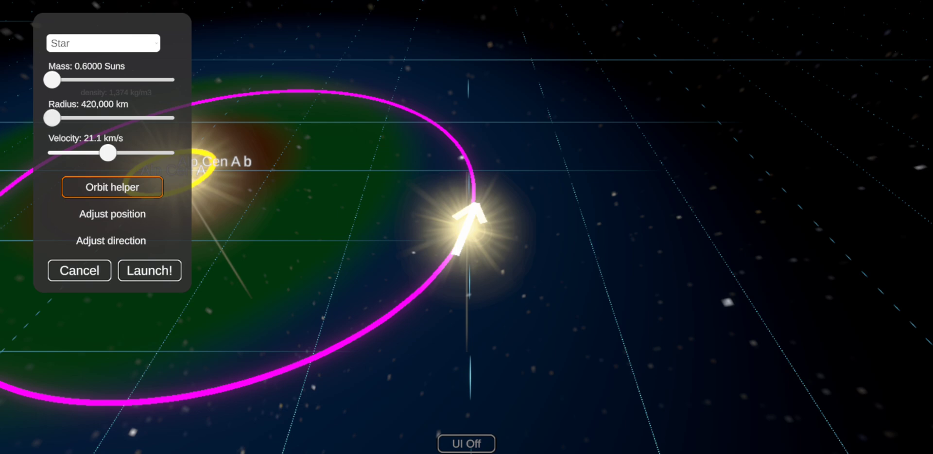
{"action": "left_click_drag", "start_coordinate": [50, 117], "coordinate": [59, 117]}
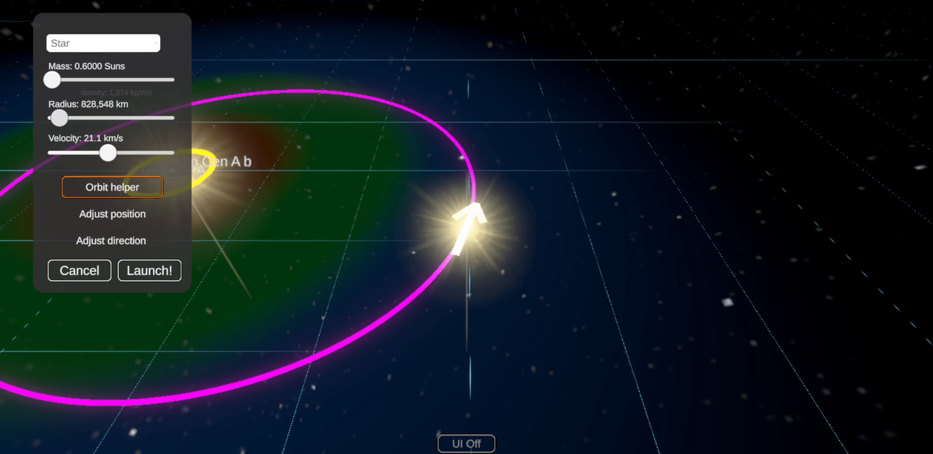
{"action": "left_click_drag", "start_coordinate": [59, 117], "coordinate": [57, 117]}
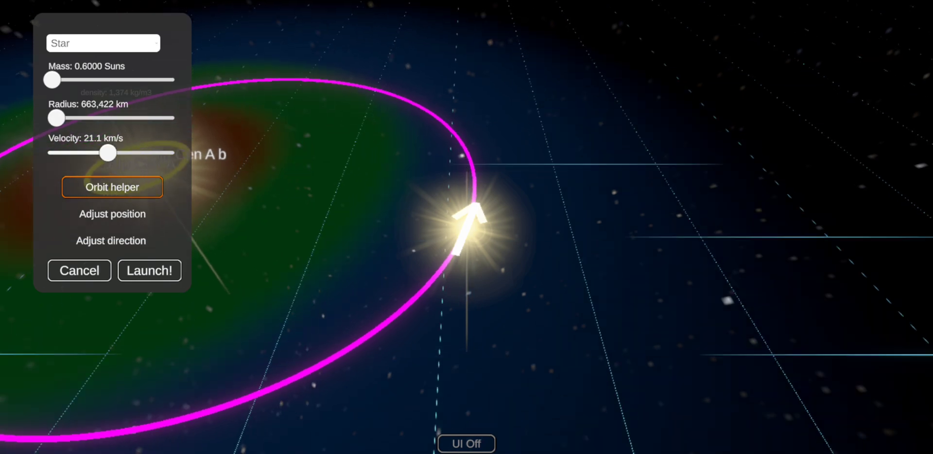
{"action": "left_click", "coordinate": [149, 270]}
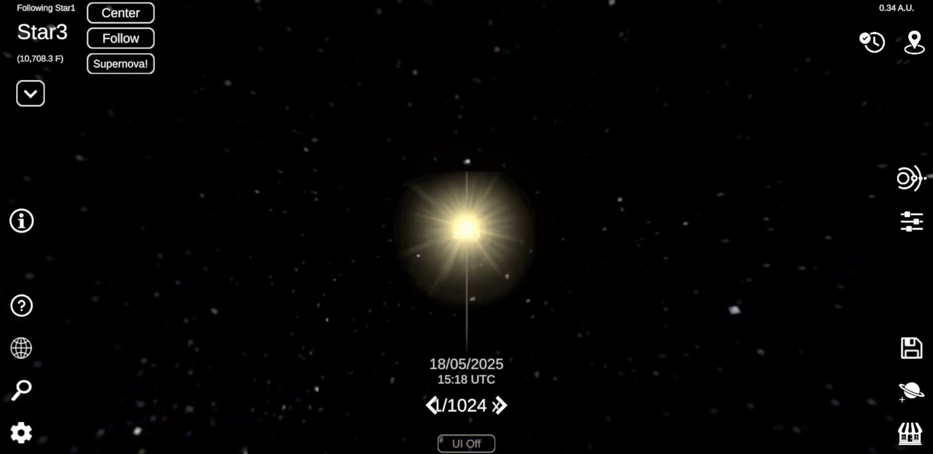
Step: Rename Star3 to 'Alp Cen B', shift its colour hue and set temperature near 9,962 °F
{"action": "left_click", "coordinate": [30, 93]}
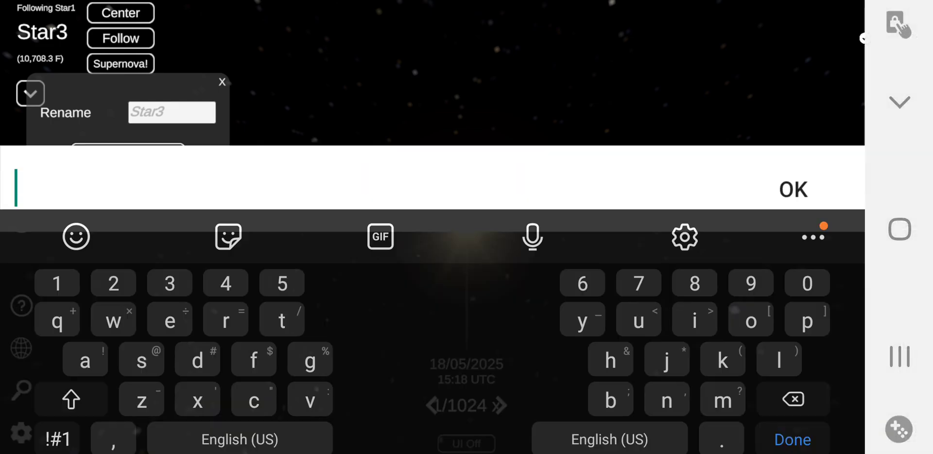
{"action": "type", "text": "Alp"}
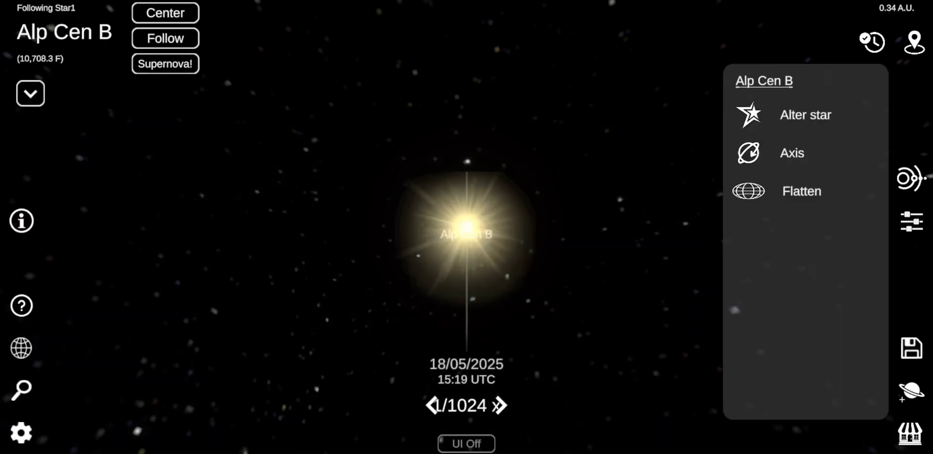
{"action": "left_click", "coordinate": [805, 114]}
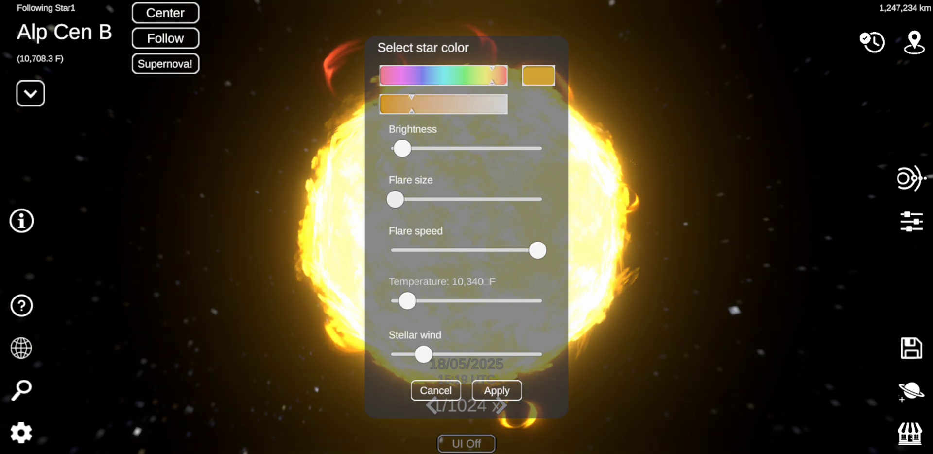
{"action": "left_click_drag", "start_coordinate": [494, 74], "coordinate": [384, 74]}
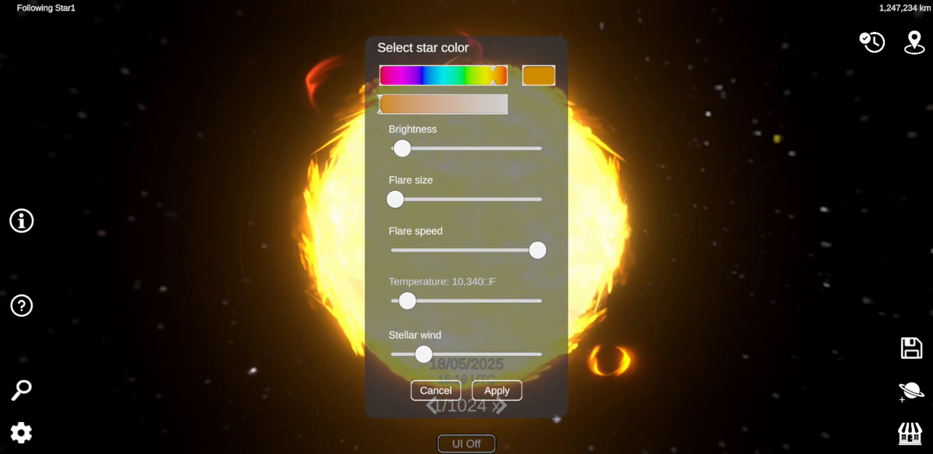
{"action": "left_click_drag", "start_coordinate": [407, 300], "coordinate": [411, 301]}
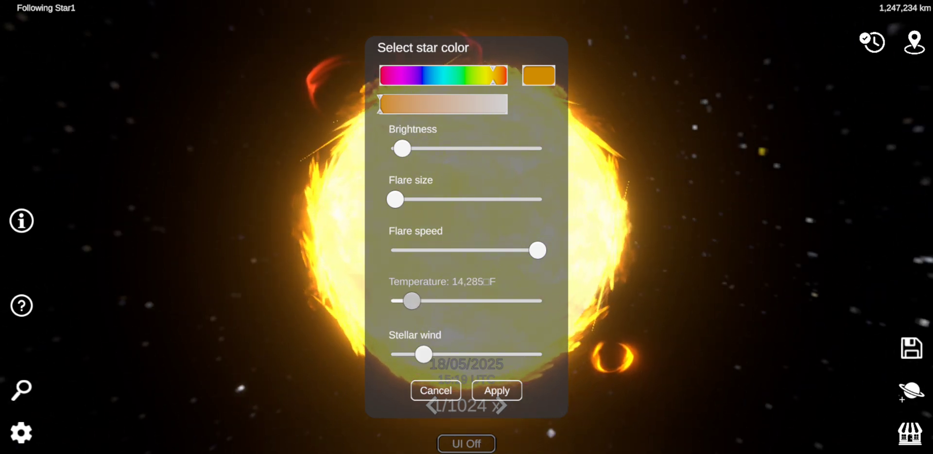
{"action": "left_click_drag", "start_coordinate": [412, 301], "coordinate": [406, 300]}
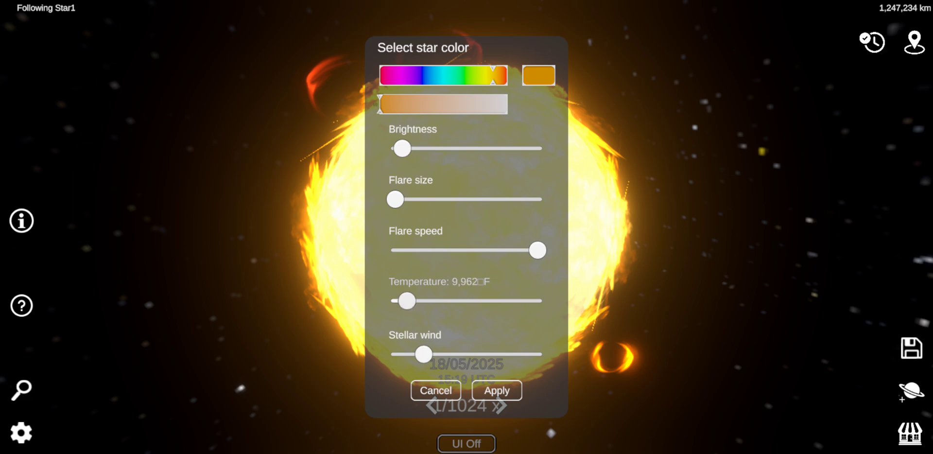
{"action": "left_click", "coordinate": [496, 390]}
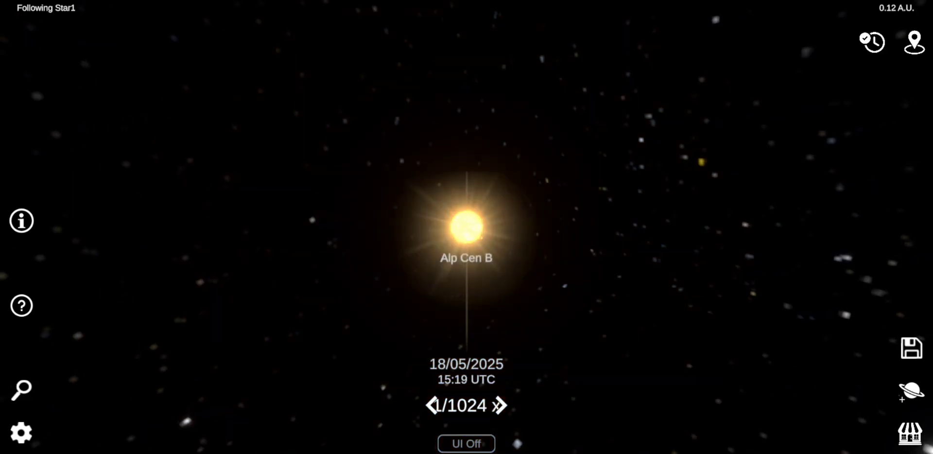
Step: Adjust Alp Cen B's temperature slider until it settles near 9,460 °F and apply
{"action": "scroll", "scroll_direction": "down", "scroll_amount": 3}
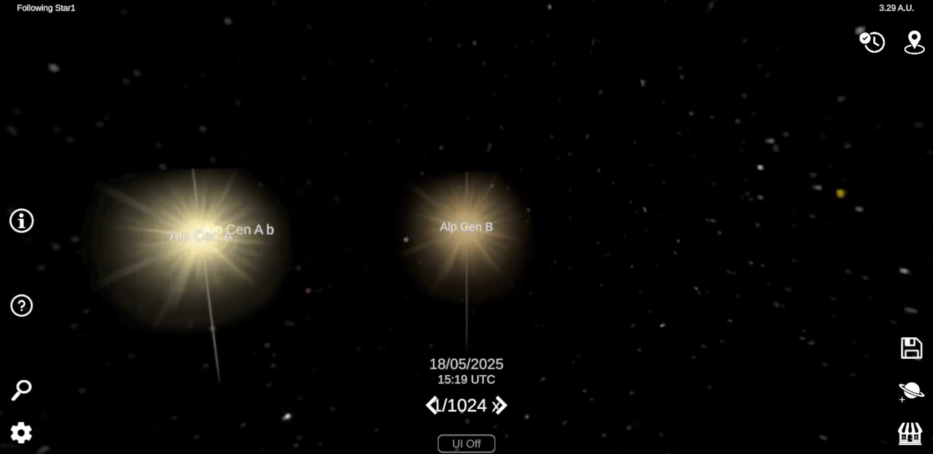
{"action": "left_click", "coordinate": [466, 226]}
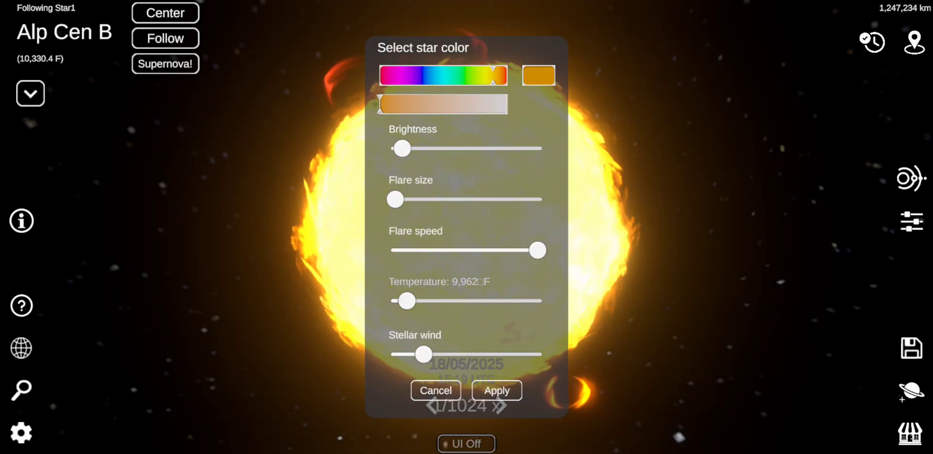
{"action": "left_click_drag", "start_coordinate": [407, 300], "coordinate": [400, 300]}
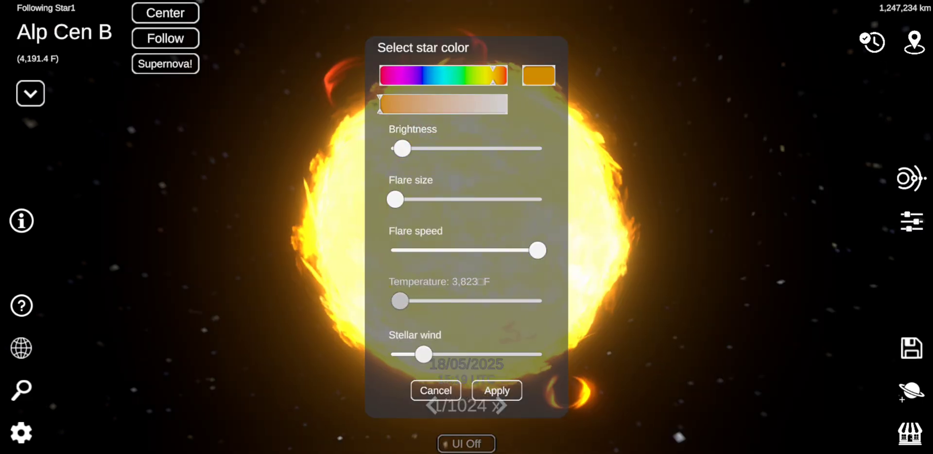
{"action": "left_click_drag", "start_coordinate": [400, 300], "coordinate": [404, 301]}
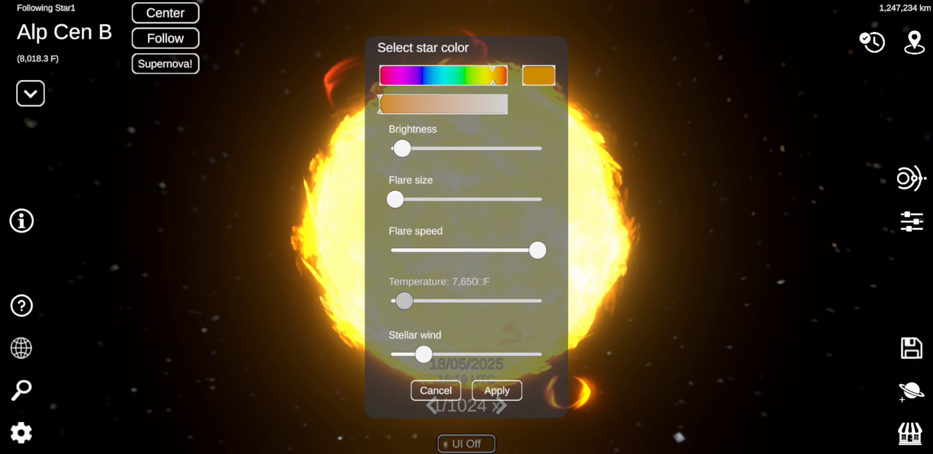
{"action": "left_click_drag", "start_coordinate": [403, 301], "coordinate": [411, 301]}
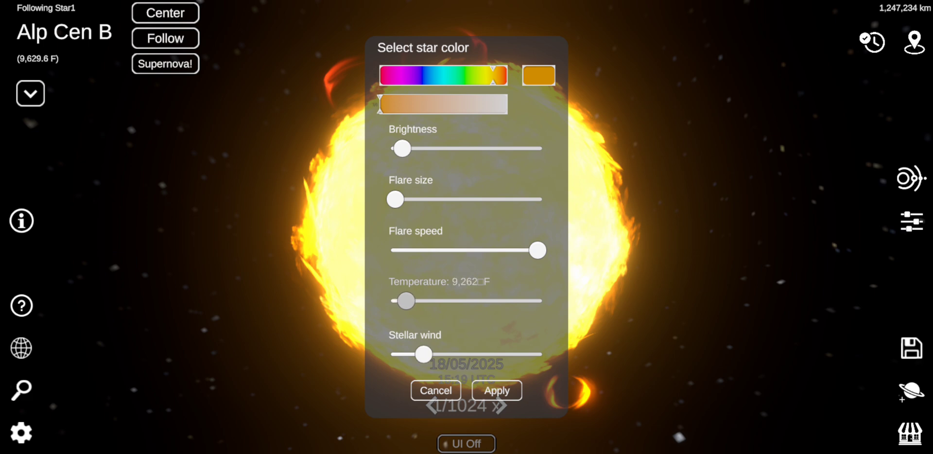
{"action": "left_click_drag", "start_coordinate": [408, 300], "coordinate": [404, 300]}
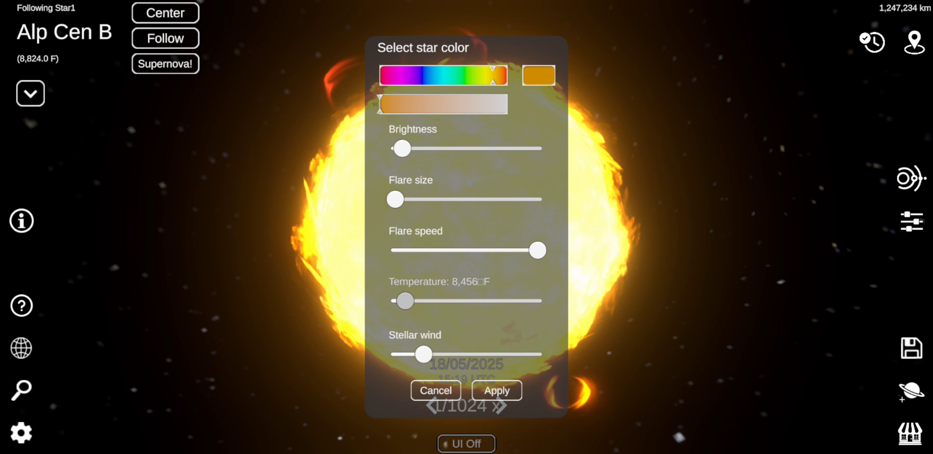
{"action": "left_click_drag", "start_coordinate": [405, 301], "coordinate": [408, 300]}
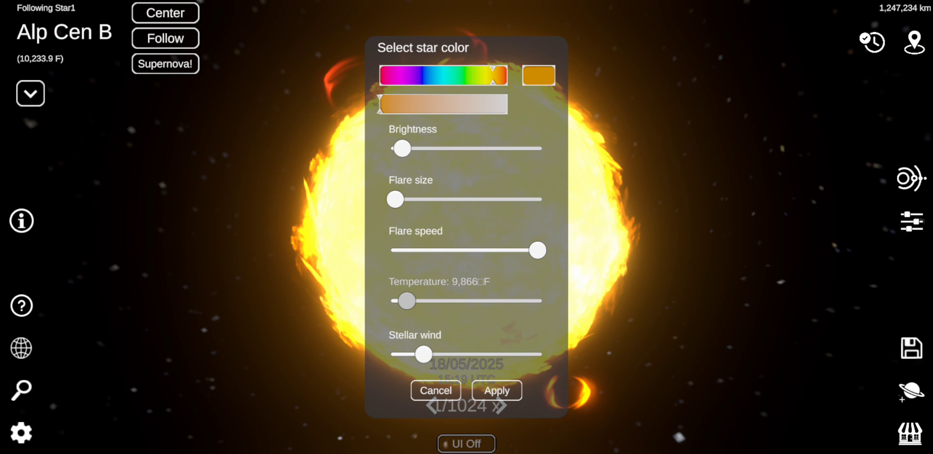
{"action": "left_click_drag", "start_coordinate": [408, 300], "coordinate": [406, 300]}
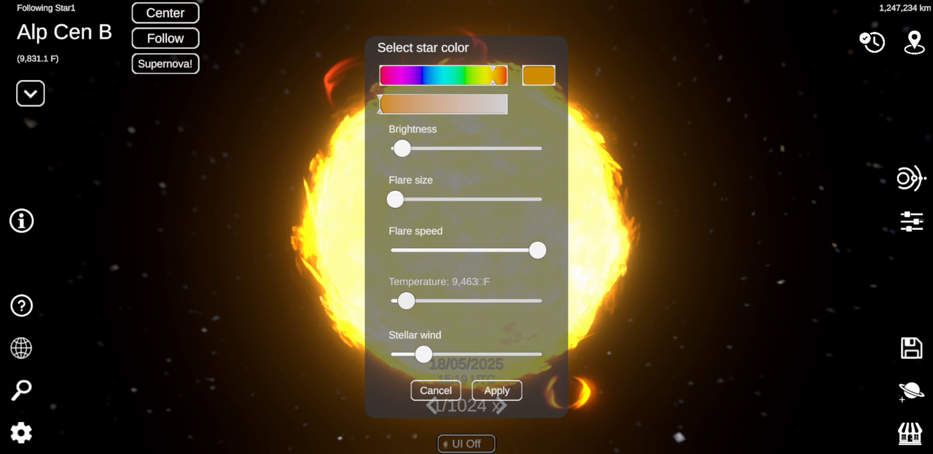
{"action": "left_click", "coordinate": [436, 390]}
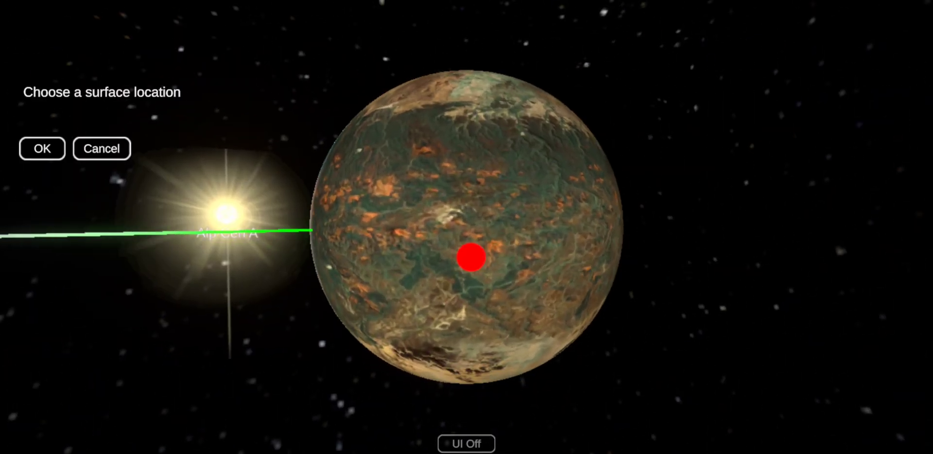
Step: Confirm the chosen surface location on the planet beside Alp Cen A
{"action": "left_click", "coordinate": [41, 148]}
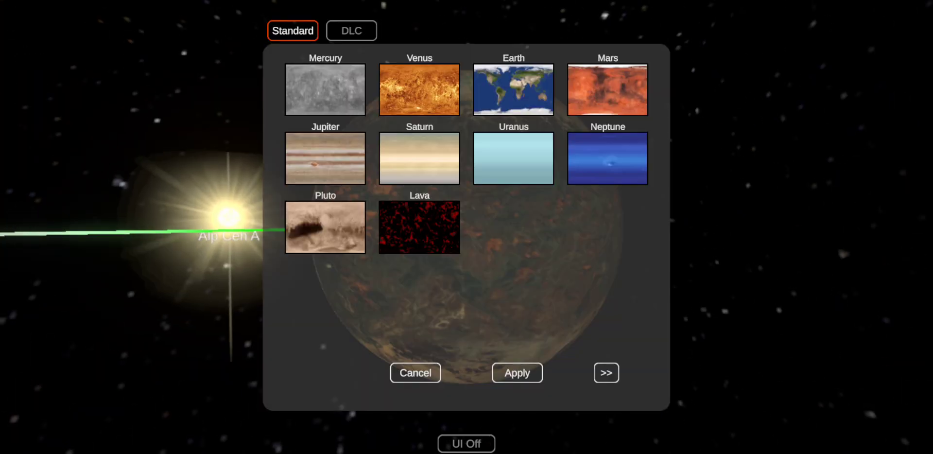
Step: Apply a texture from the next gallery page to Alp Cen A b and zoom out
{"action": "left_click", "coordinate": [606, 372]}
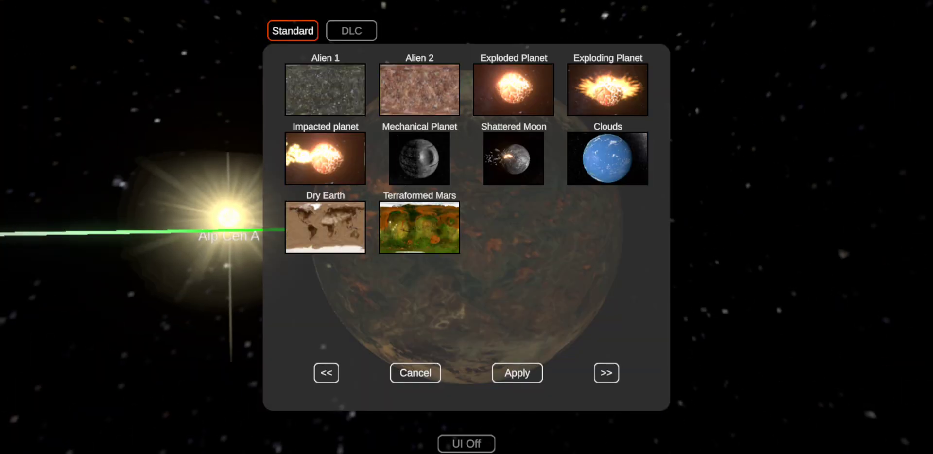
{"action": "left_click", "coordinate": [607, 372]}
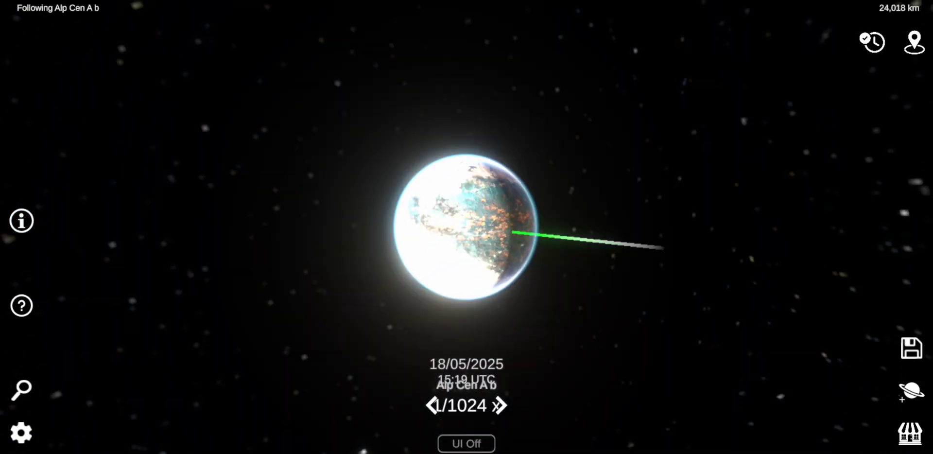
{"action": "scroll", "scroll_direction": "down", "scroll_amount": 3}
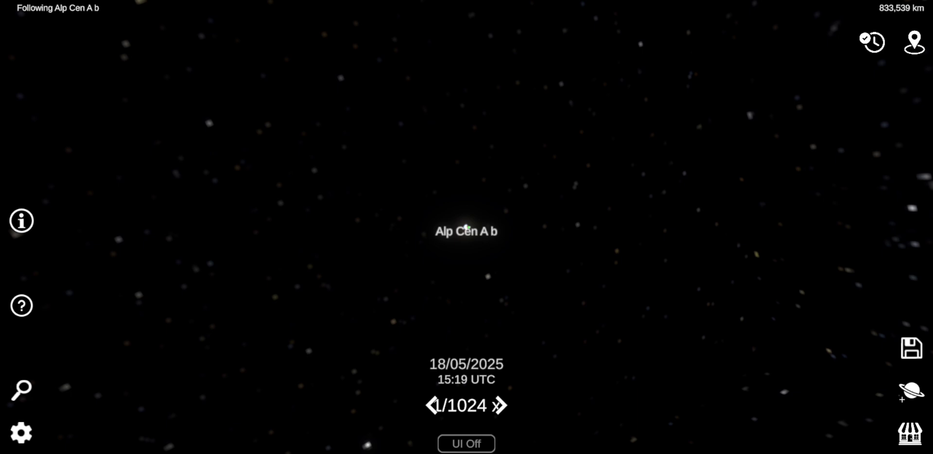